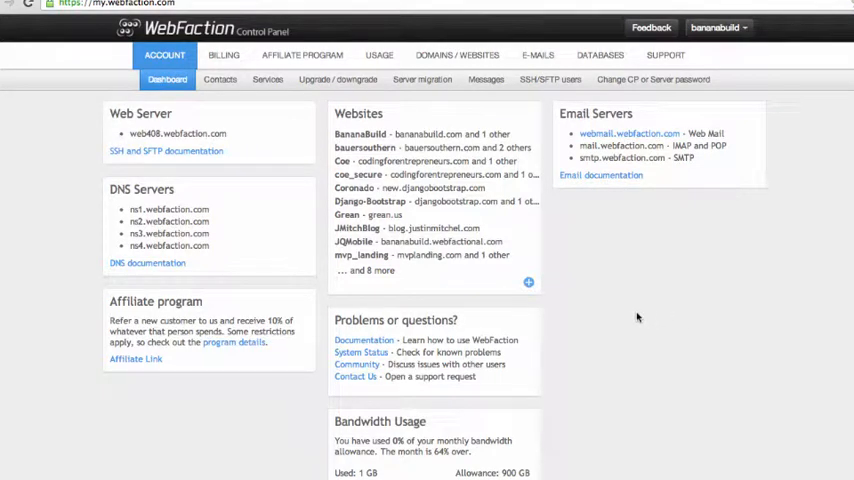
Step: Create MySQL database mvp_landing_database, owned by new user mvplandinguser with a password
left_click(600, 55)
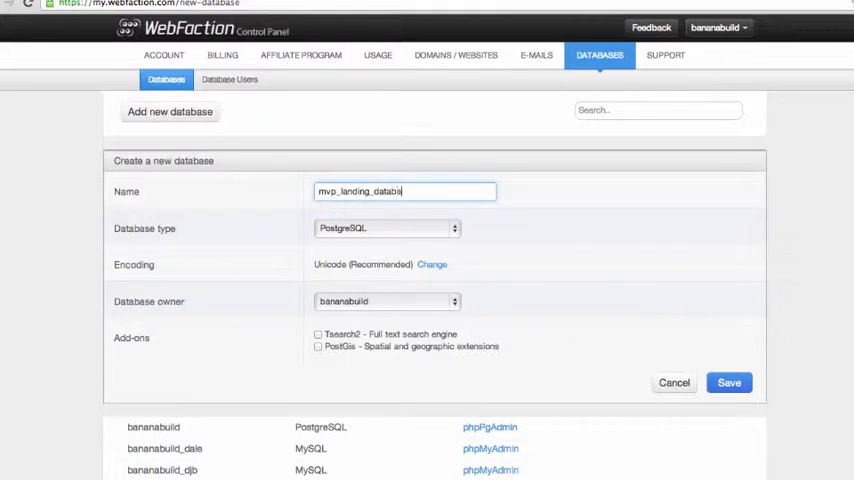
left_click(386, 228)
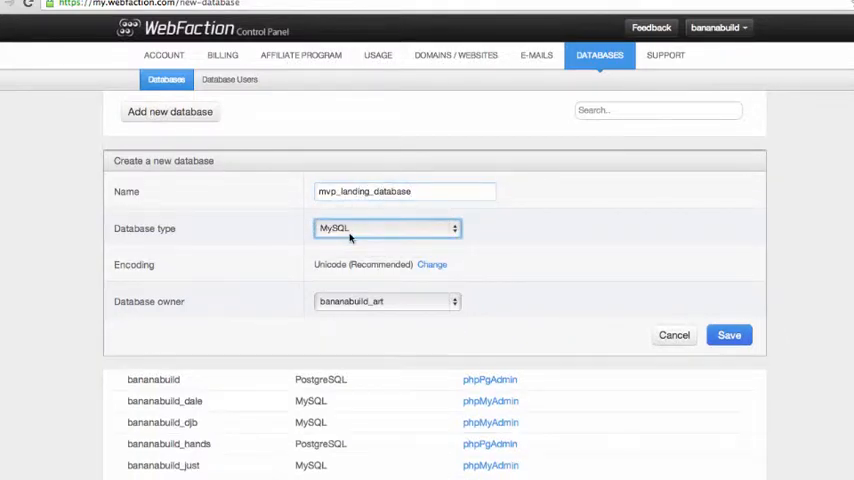
left_click(386, 301)
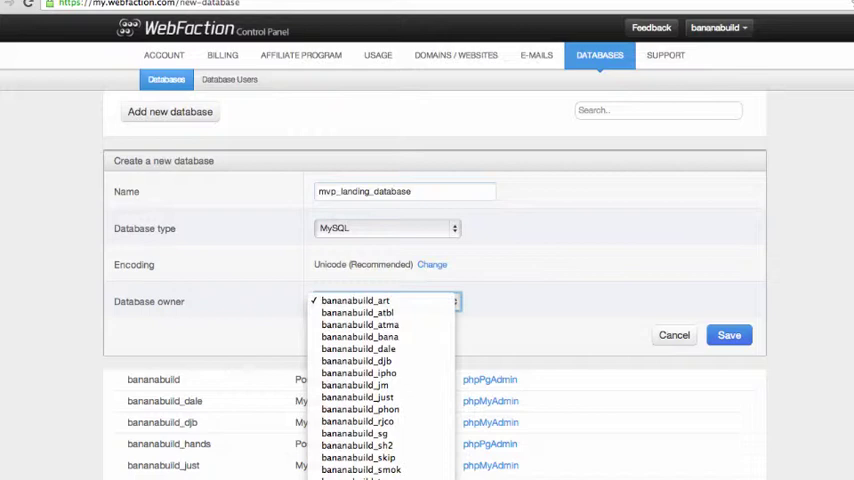
left_click(385, 301)
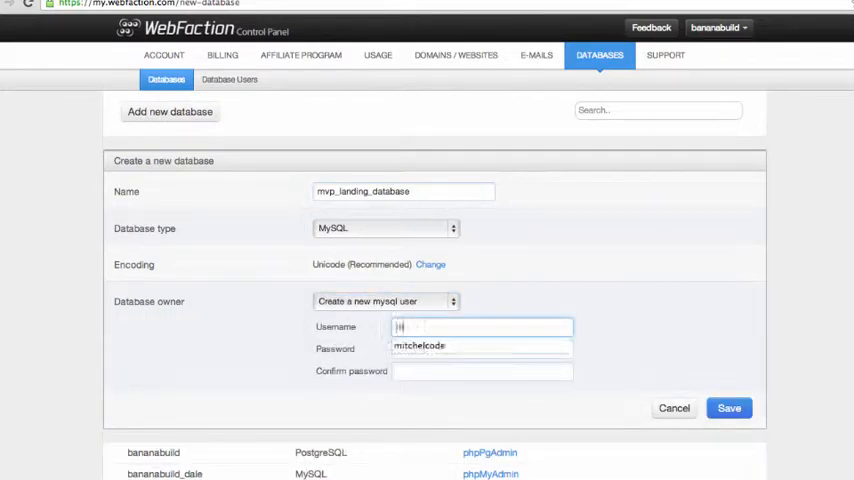
type("mvplandinguser")
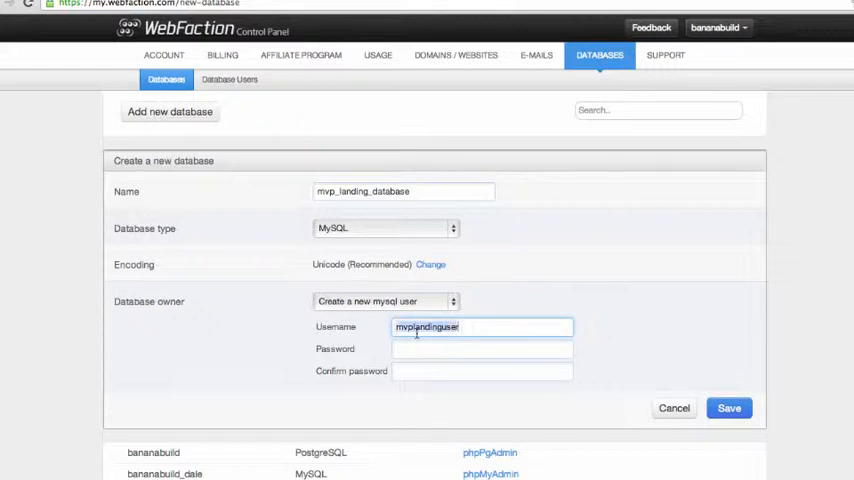
left_click(482, 348)
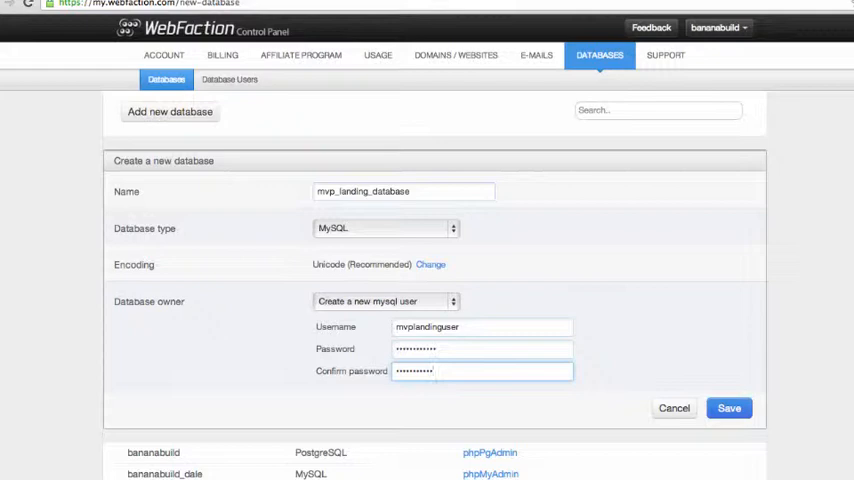
left_click(481, 348)
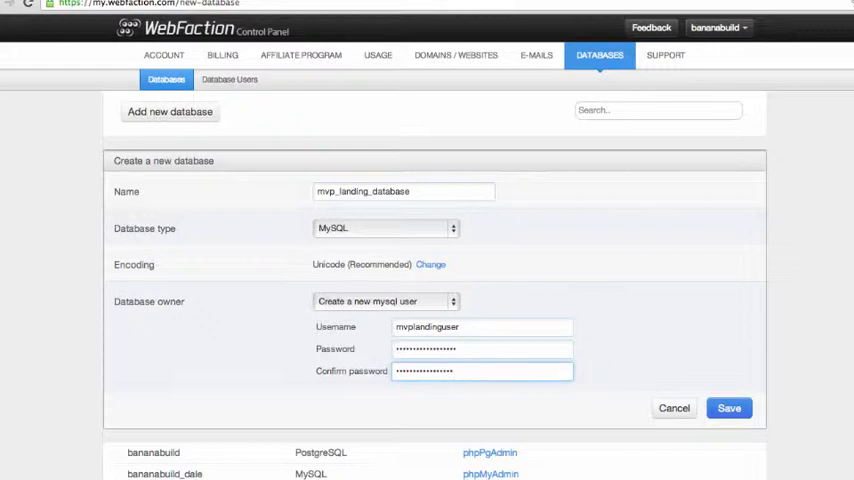
left_click(732, 408)
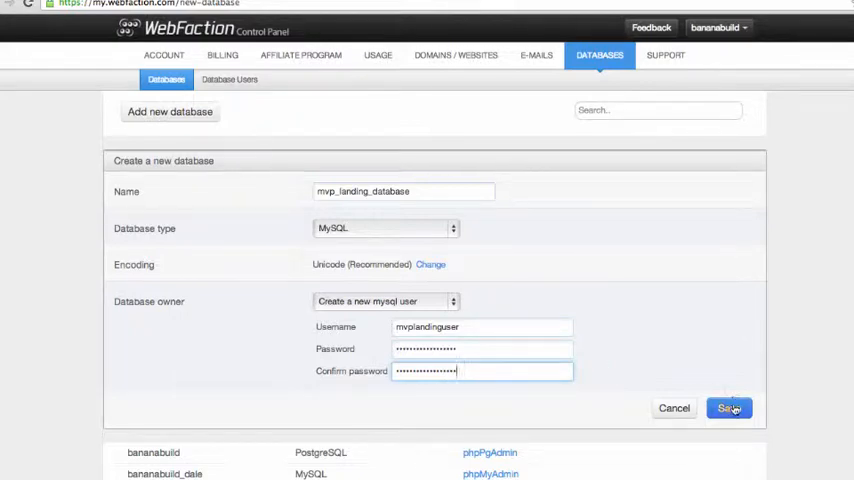
left_click(731, 407)
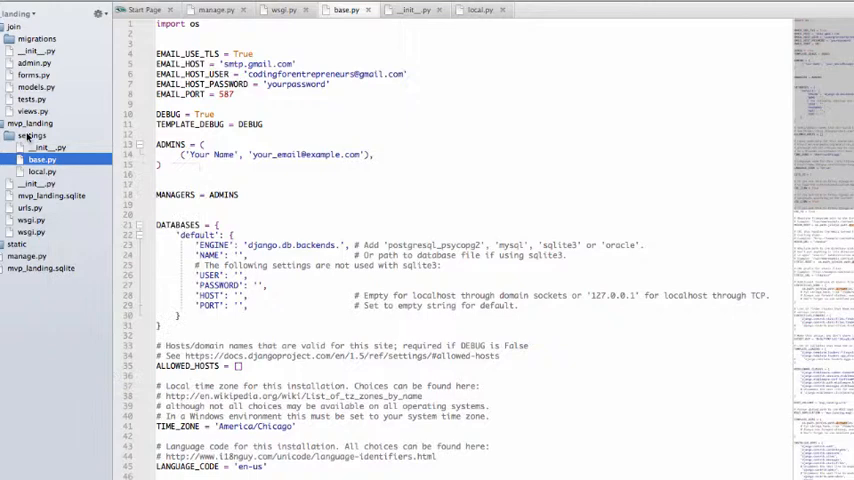
Step: Create live.py in the settings folder, then view mvp_landing_database details in the browser
right_click(32, 135)
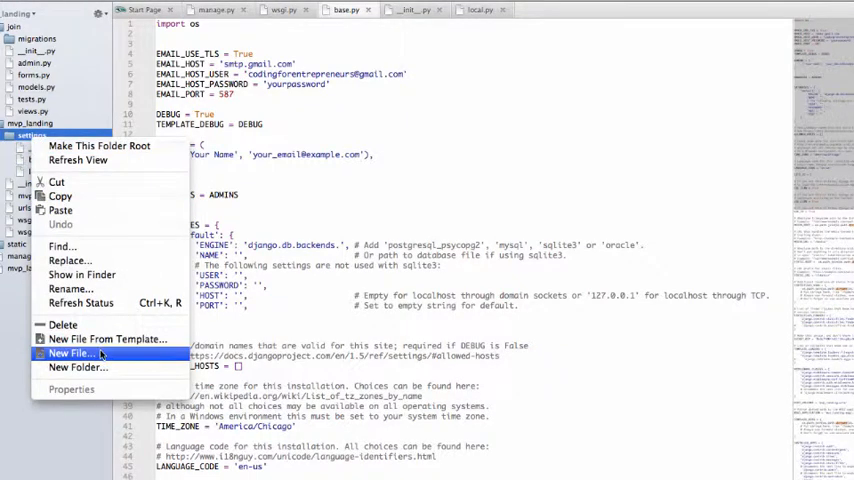
left_click(69, 353)
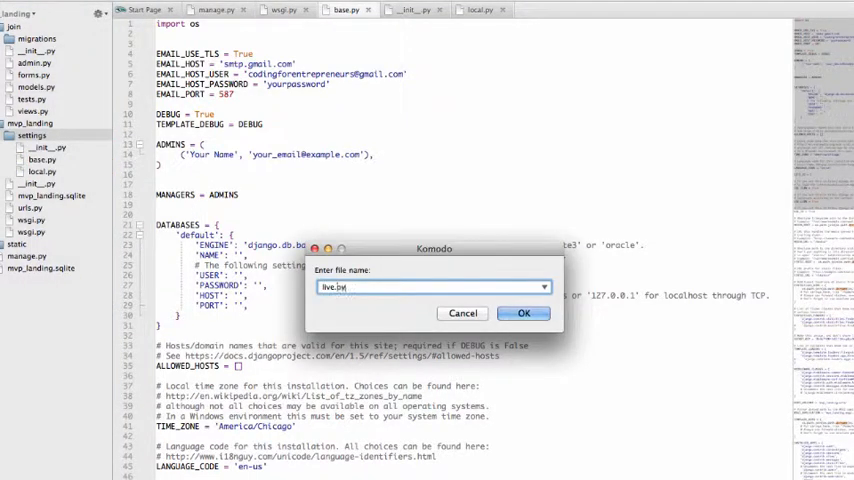
left_click(524, 313)
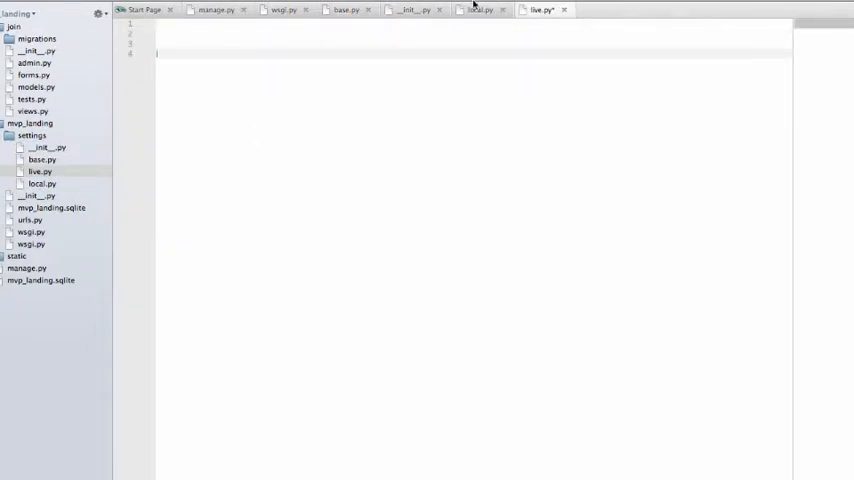
left_click(482, 10)
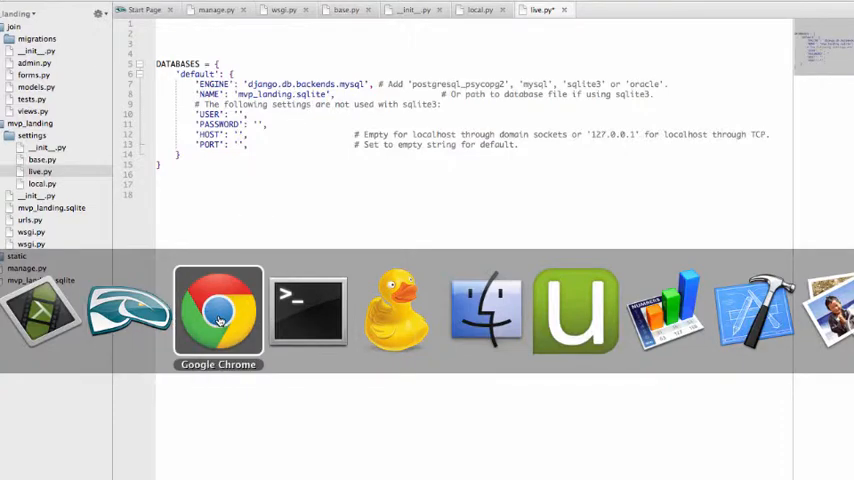
left_click(218, 310)
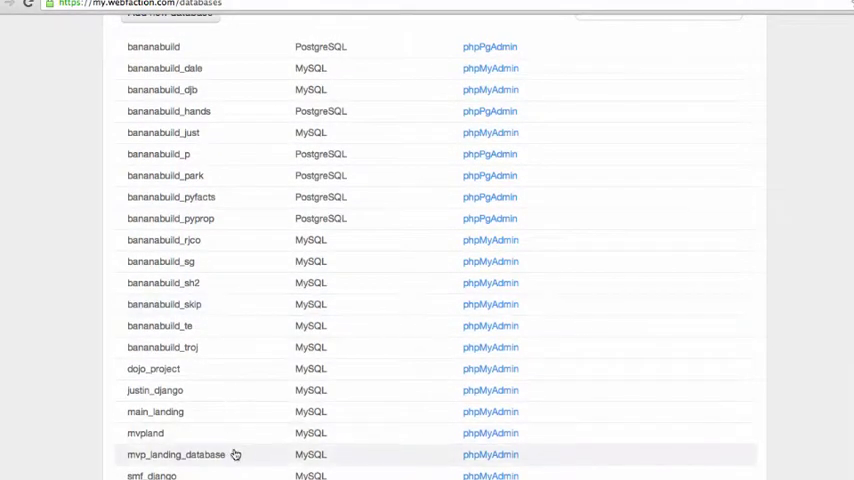
left_click(175, 454)
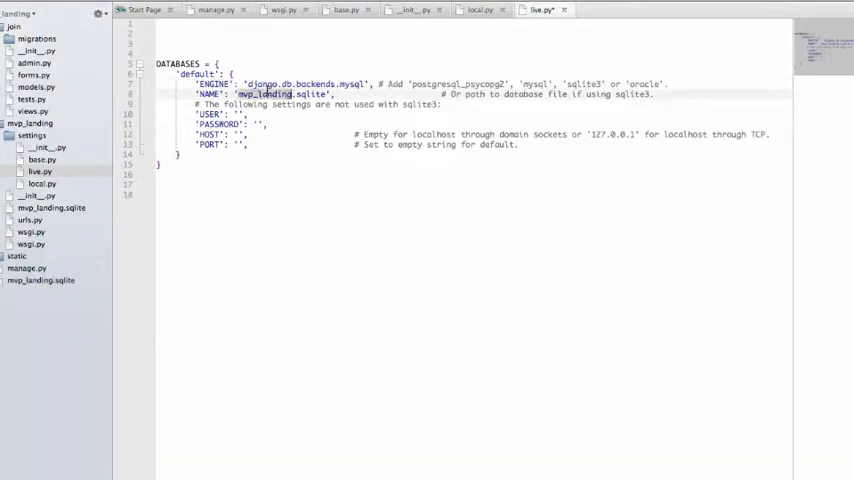
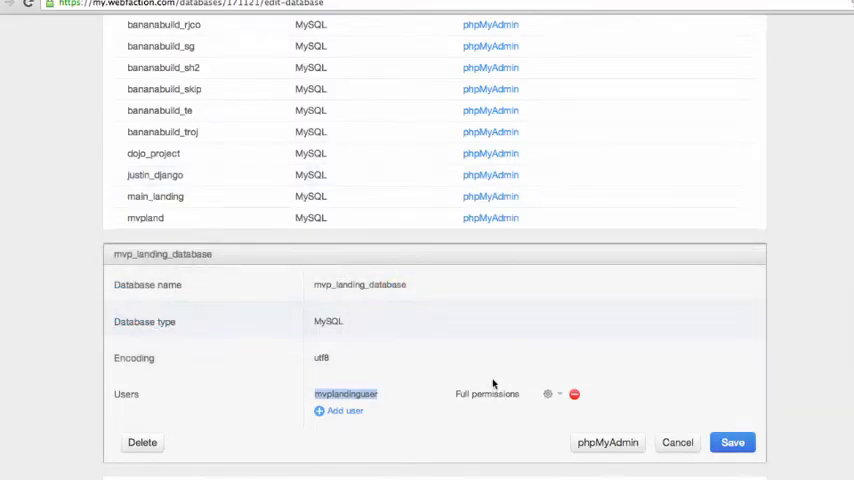
Step: Open Edit User for mvplandinguser from its gear menu on the database page
left_click(551, 394)
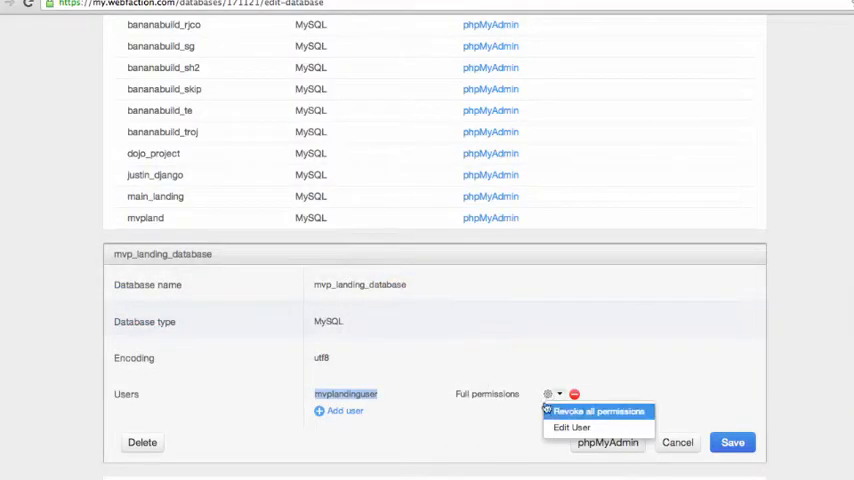
left_click(583, 427)
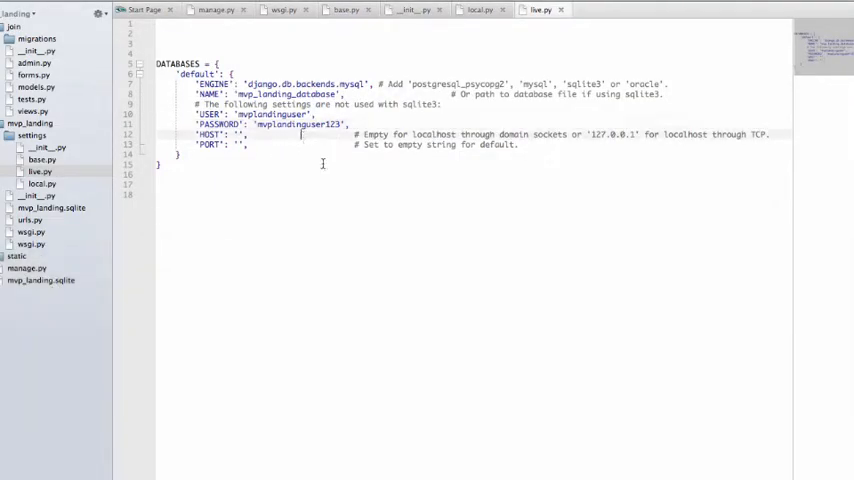
Step: Start live.py with 'import os' and set DEBUG = True
type("import")
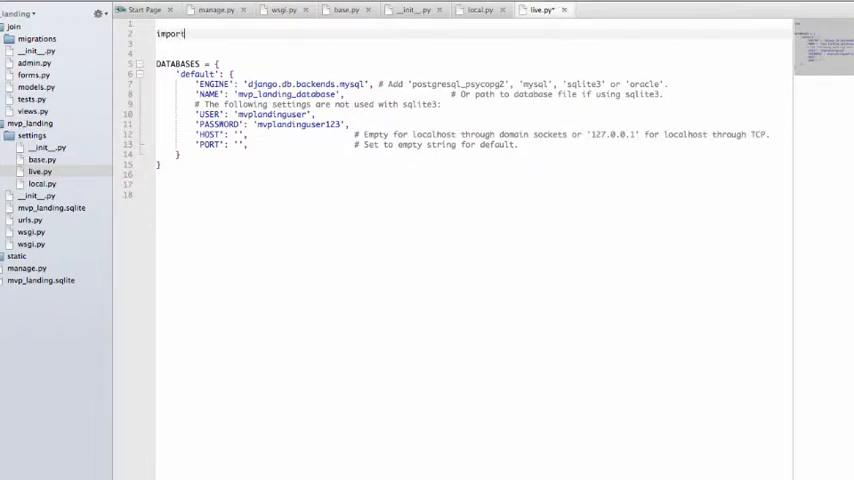
type("os")
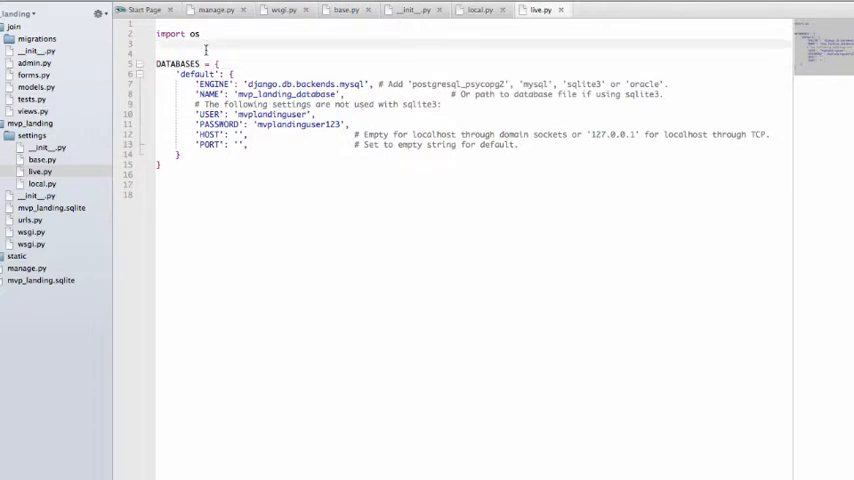
type("DEBUG = True")
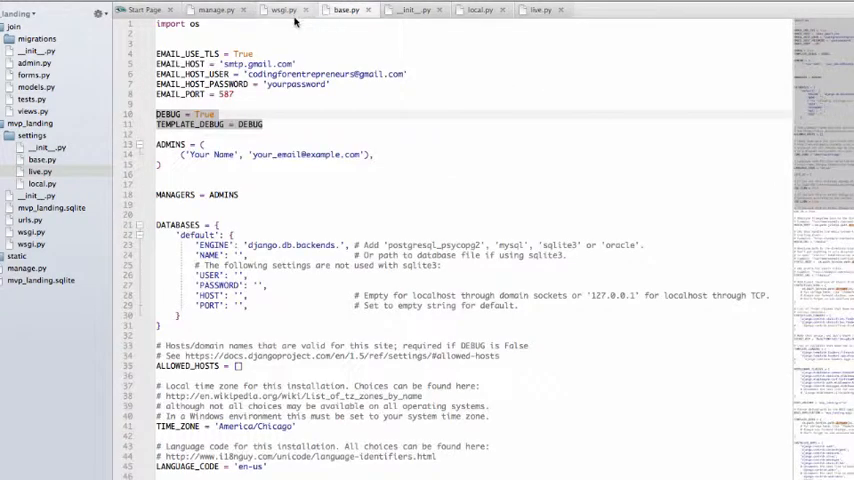
scroll("down", 3)
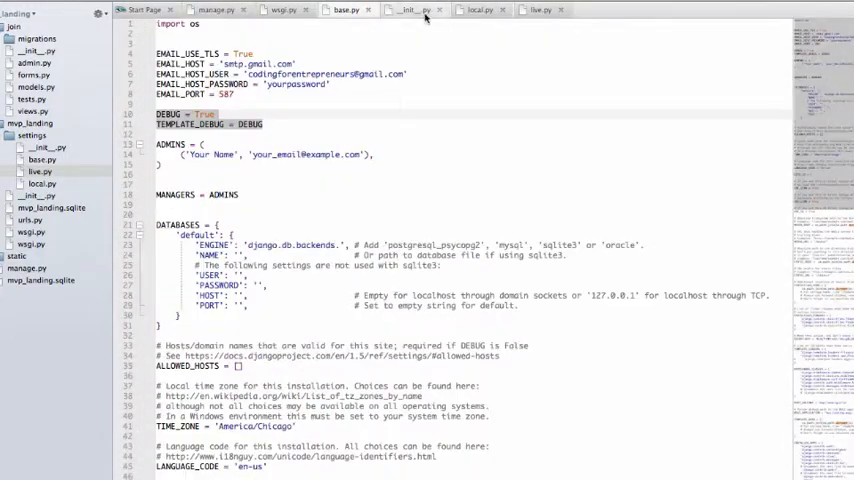
Step: Add a 'from .live import' line to the settings __init__.py
left_click(410, 10)
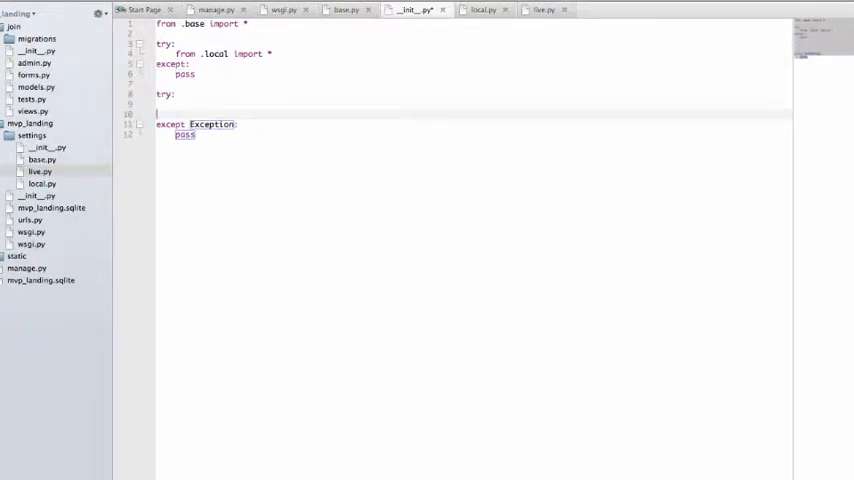
type("from .life")
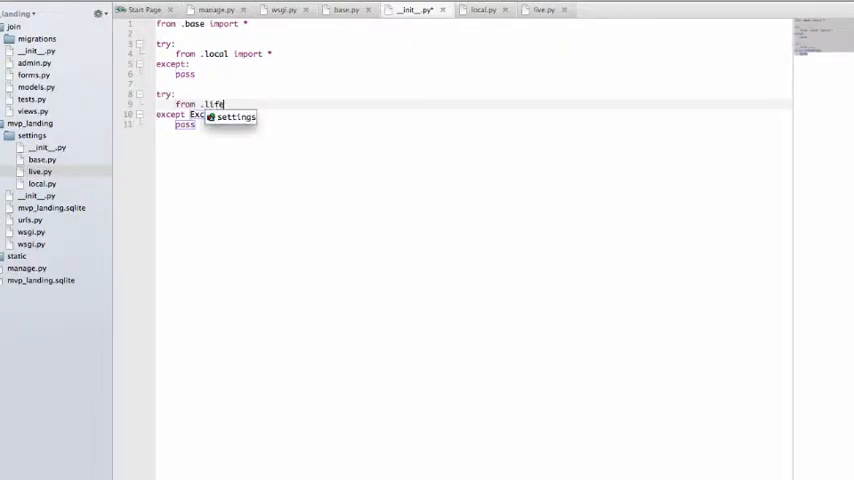
type("ve import *")
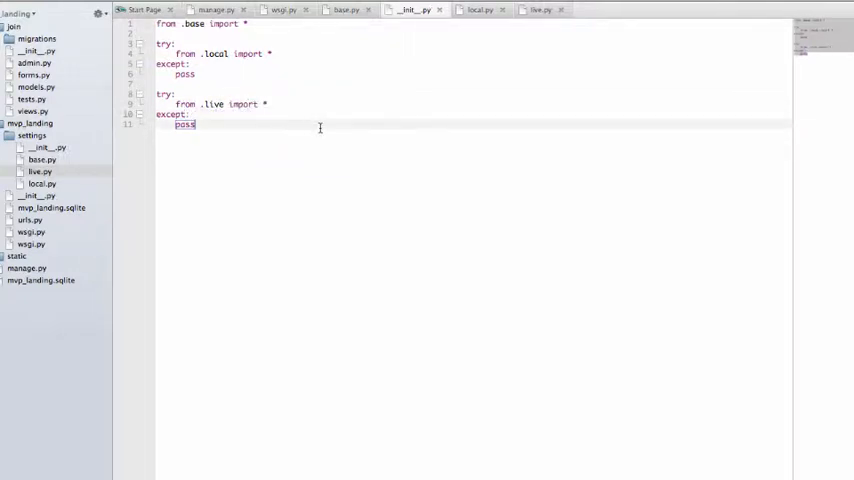
mouse_move(218, 300)
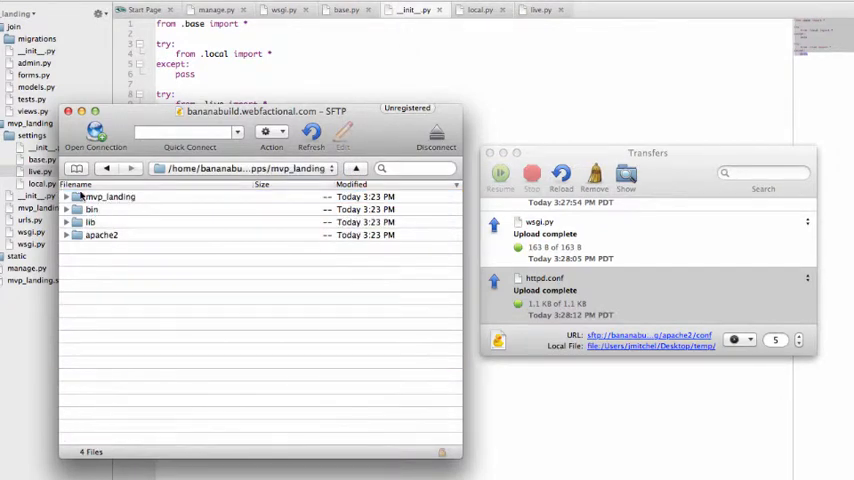
Step: Expand the server's mvp_landing folder and upload the local static folder into it
left_click(65, 196)
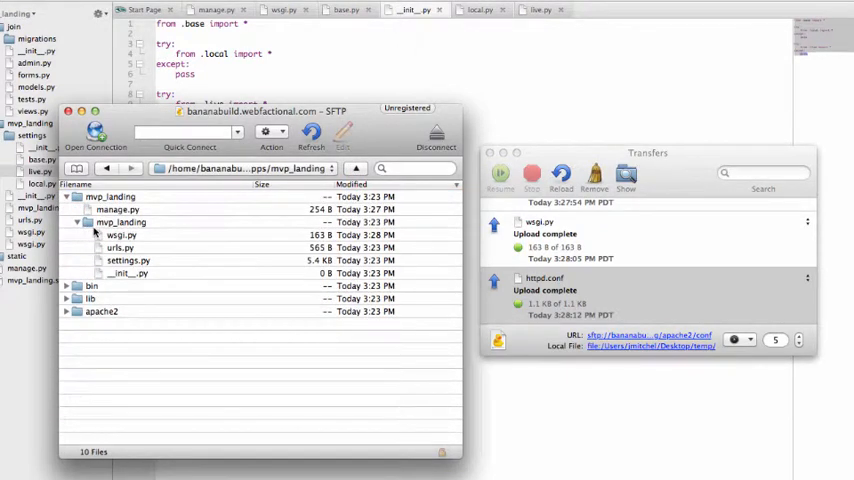
mouse_move(296, 82)
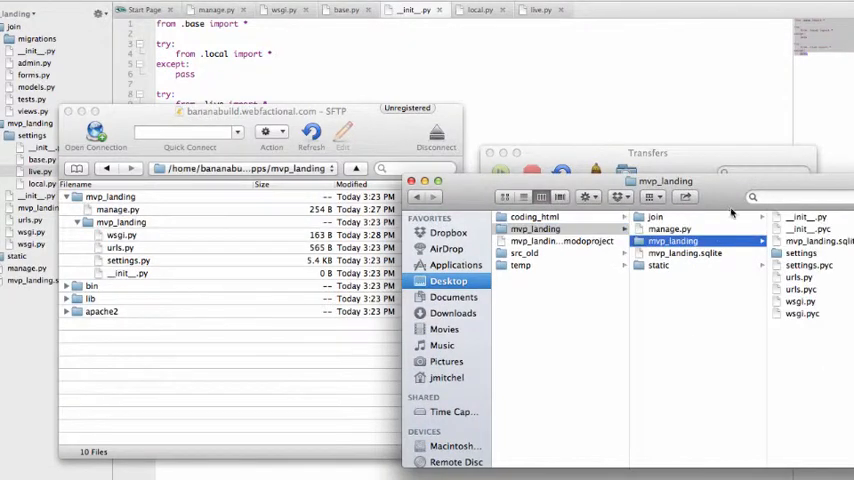
double_click(617, 252)
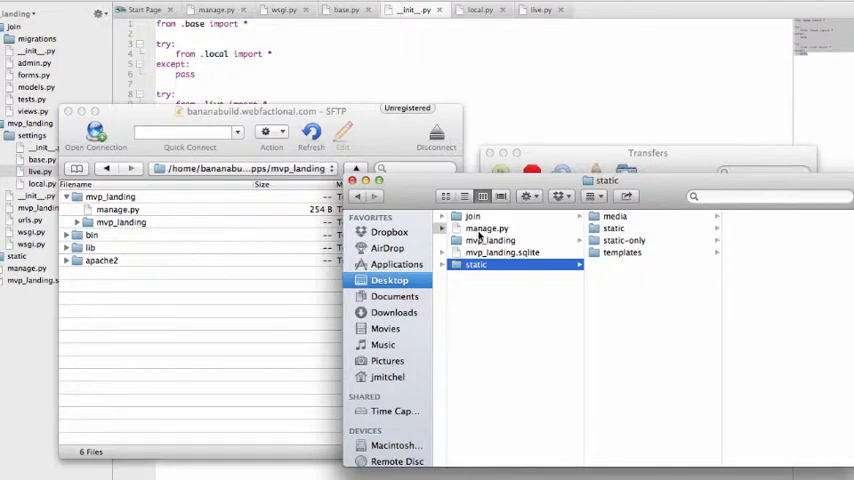
left_click(473, 216)
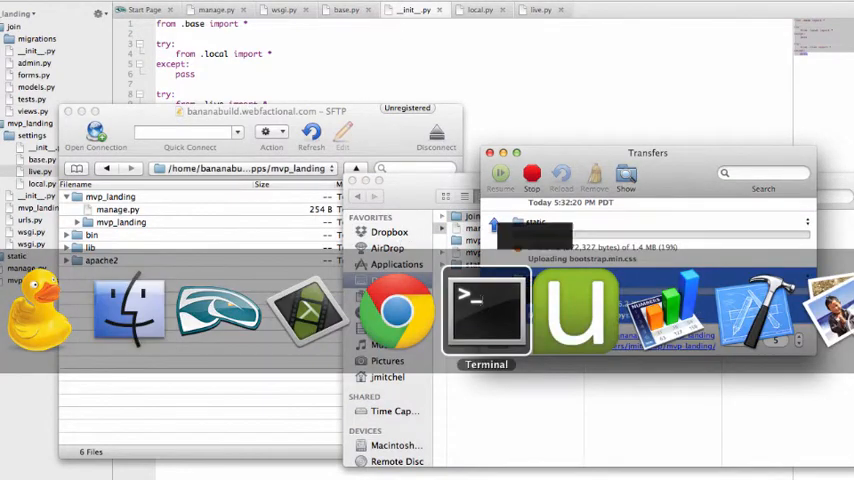
left_click(486, 310)
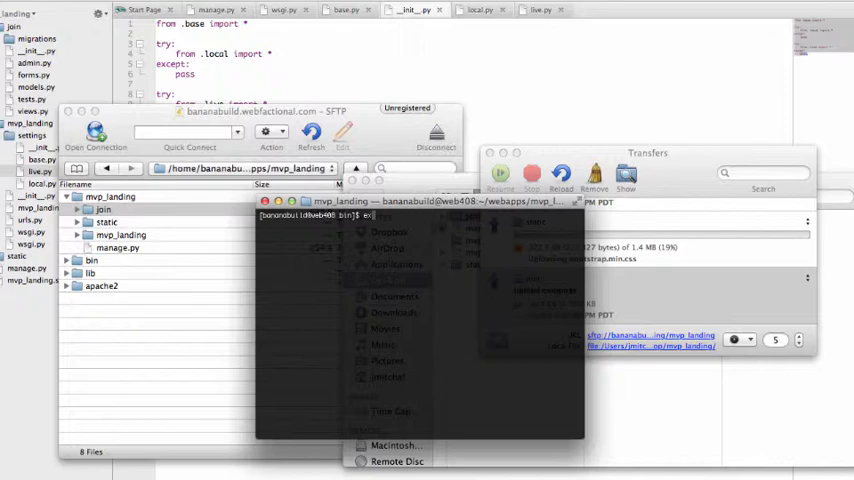
type("exit;")
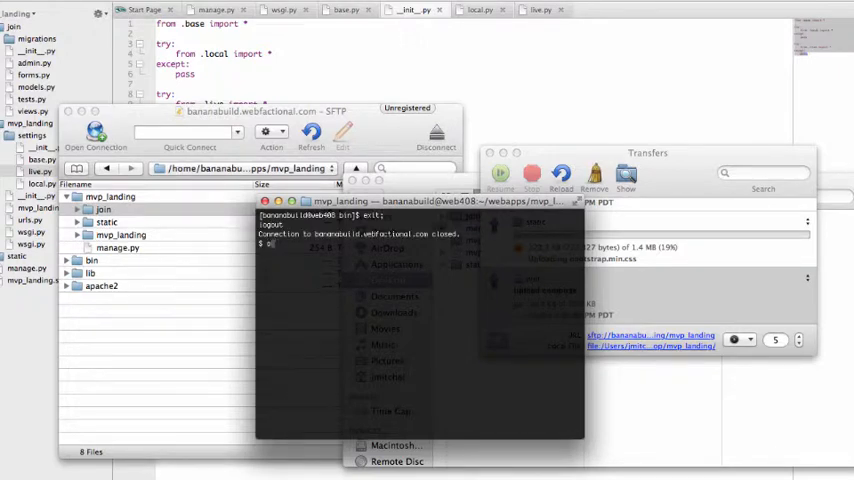
type("ssh bananabuild@bananabuild.webfactional.com")
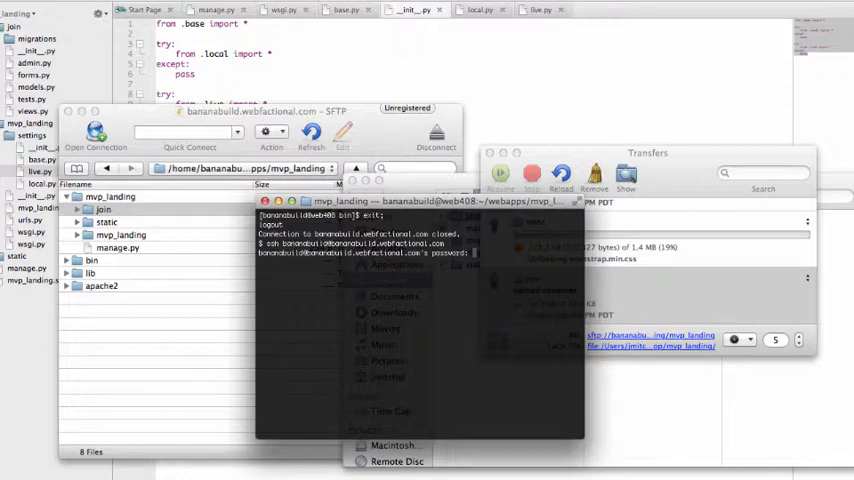
key("Return")
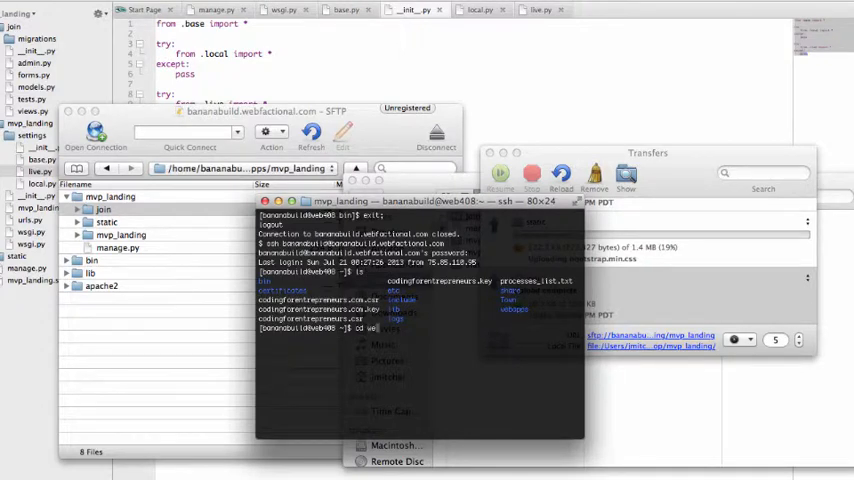
Step: In webapps/mvp_landing, run the South upgrade install
type("cd webapps/mvp_landing")
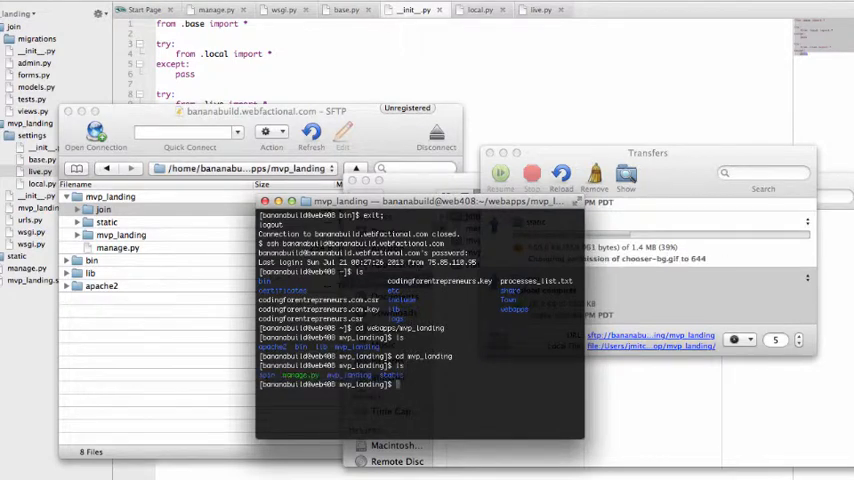
type("python")
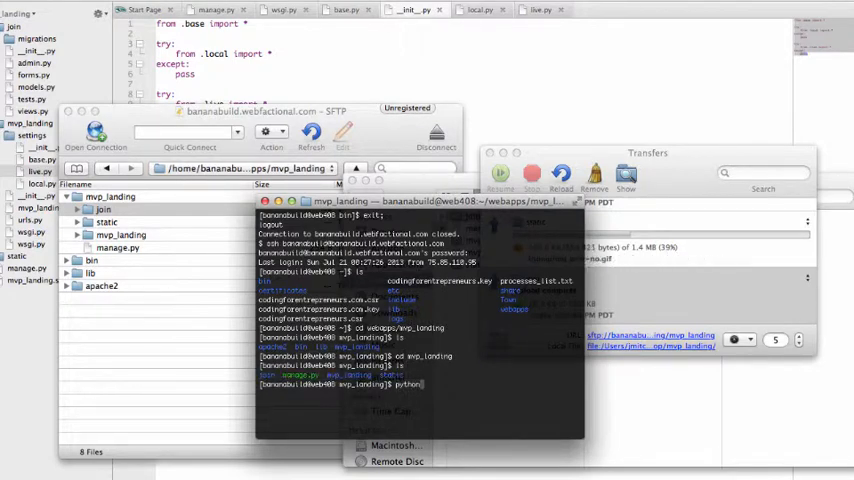
type("2.7")
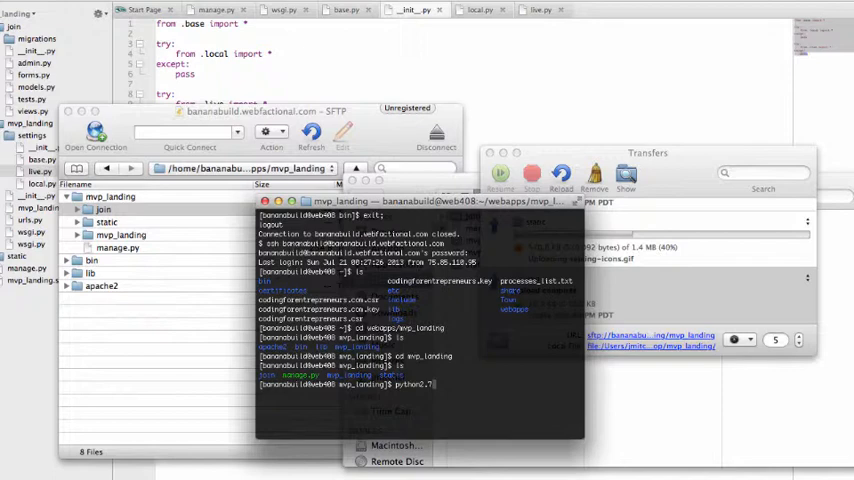
type("manage.py")
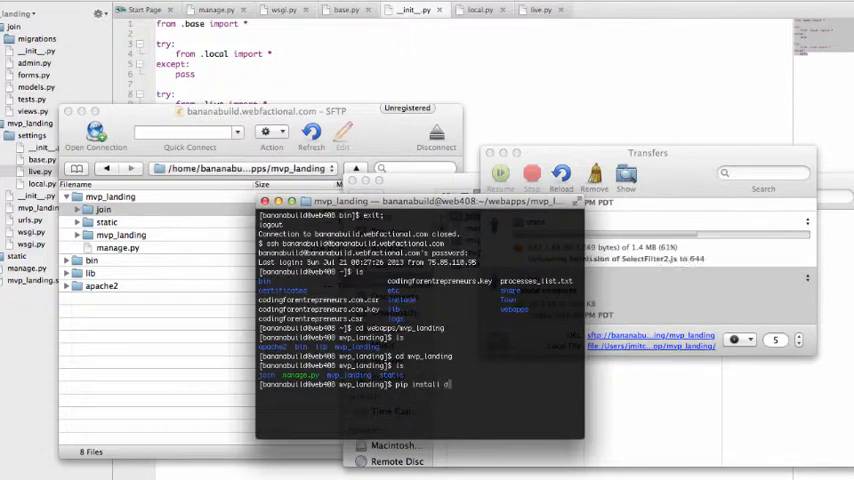
key("Return")
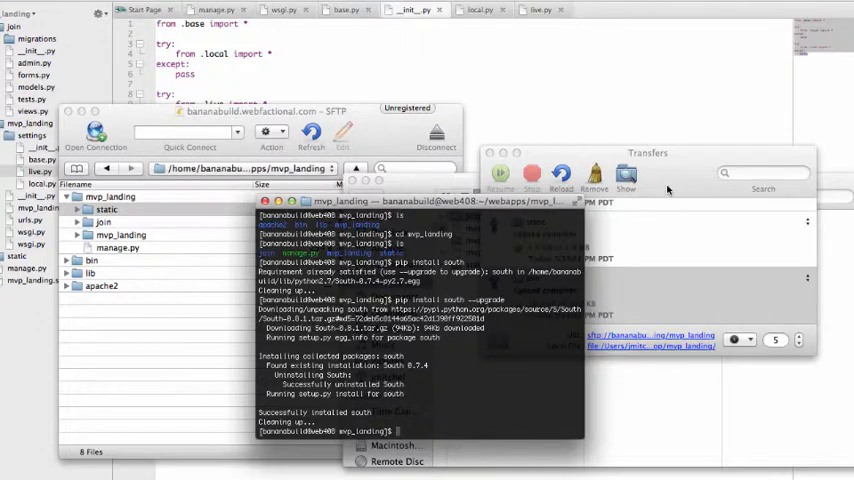
Step: List the project files and start 'python2.7 manage.py syncdb'
type("ls")
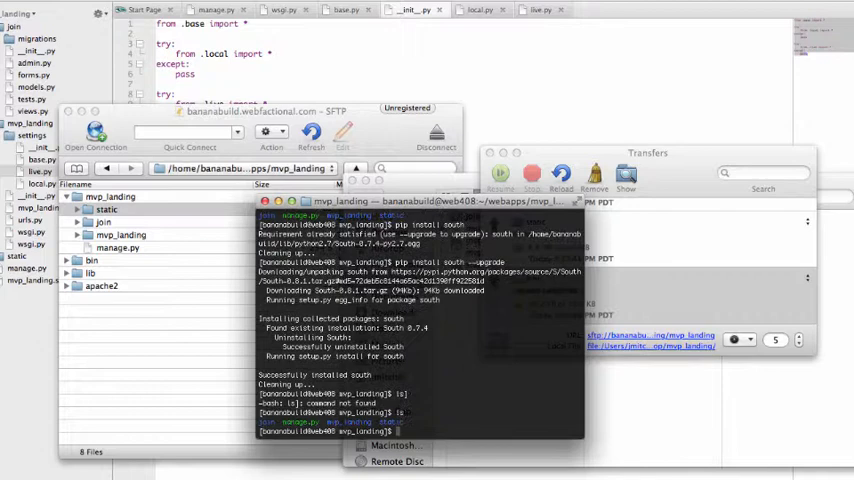
type("python2.")
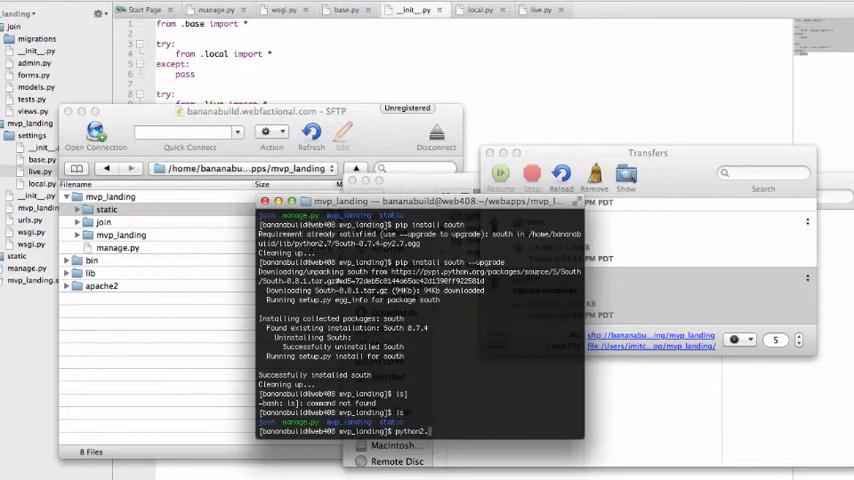
type("manage.py syncdb")
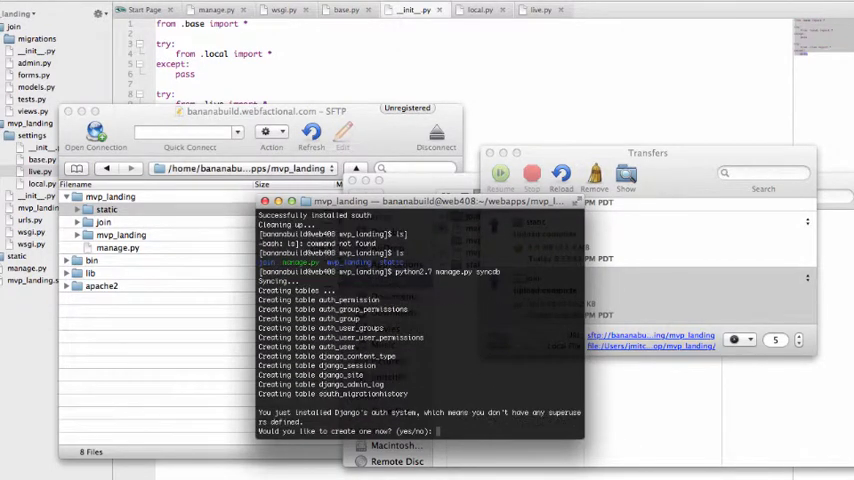
Step: Answer 'yes' to create a Django superuser during syncdb
type("yes")
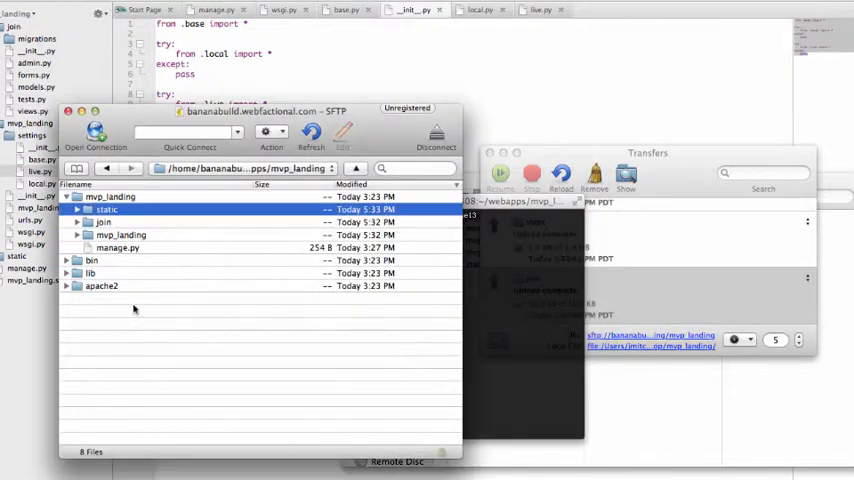
Step: Delete the join app's migrations folder on the server
left_click(78, 222)
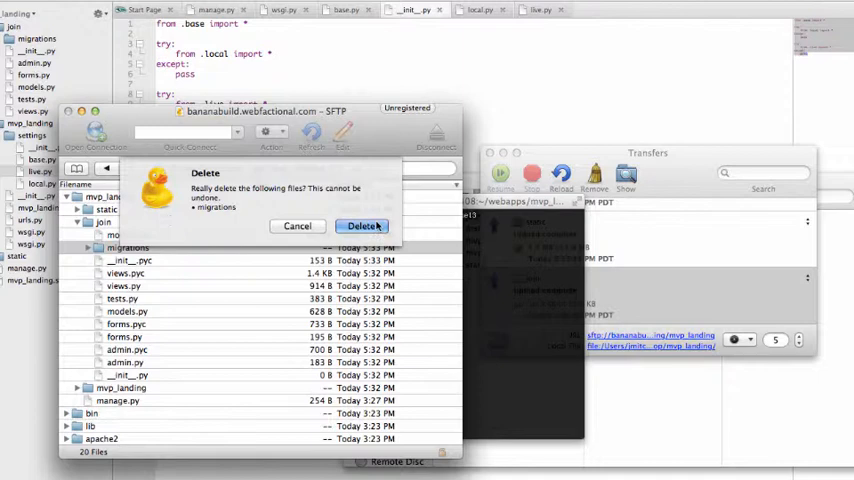
left_click(362, 225)
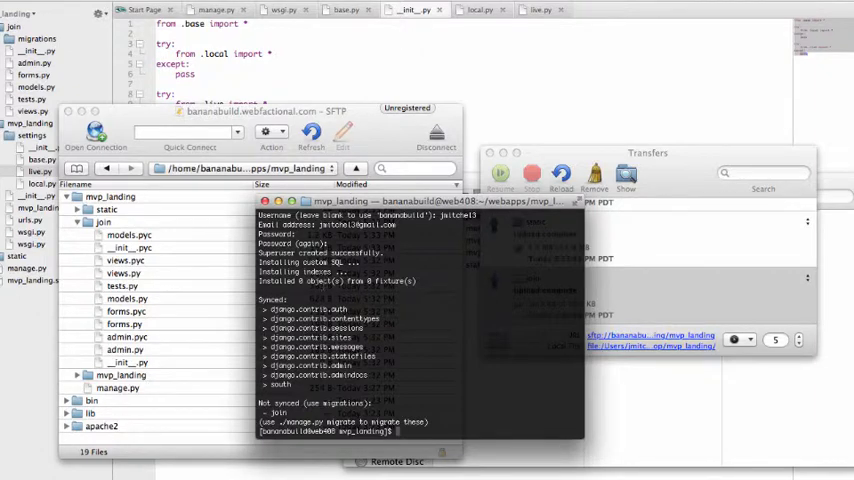
Step: Run 'python2.7 manage.py syncdb', then 'convert_to_south join'
type("python2.7 manage.py syncdb")
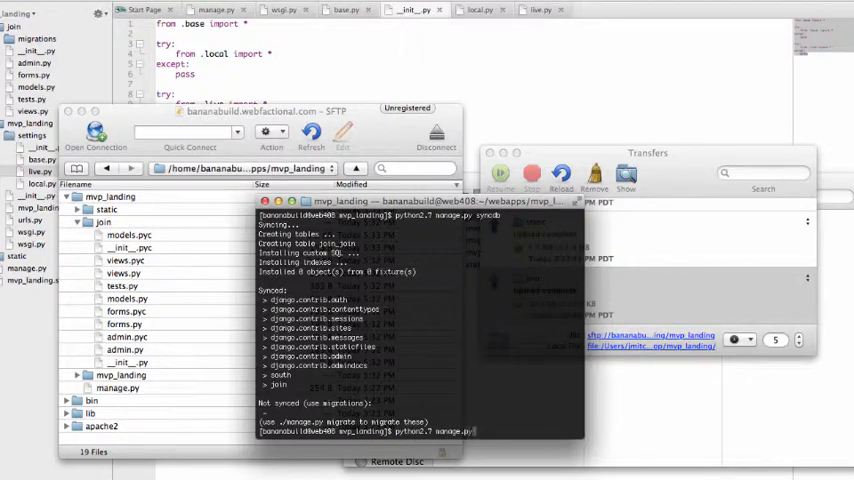
type("convert_to")
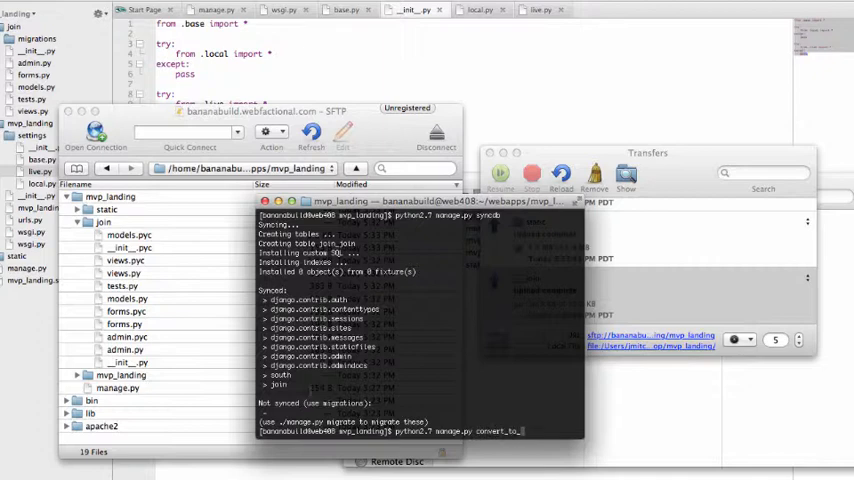
type("_south join")
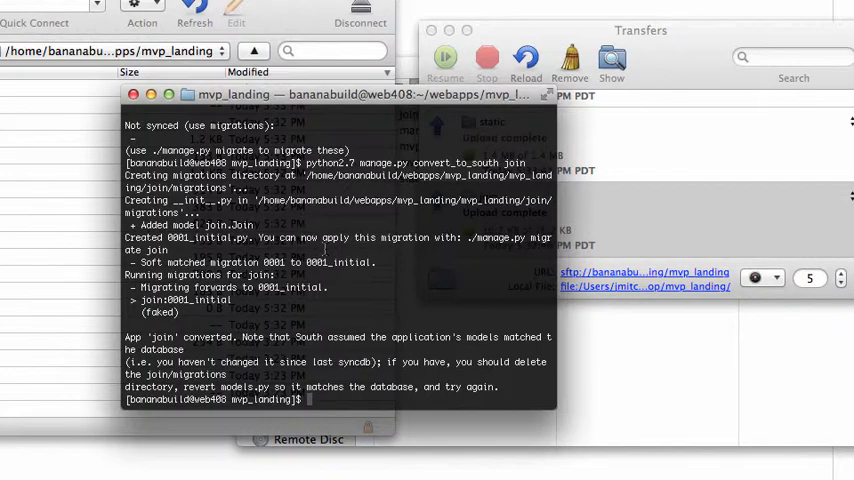
Step: Move from the app directory into apache2/bin, list its scripts, and run ./restart to restart Apache
type("c")
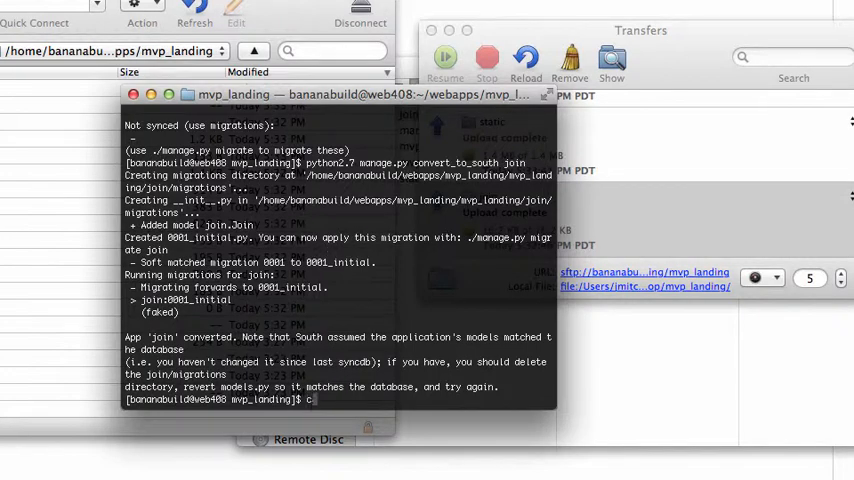
type("cd ../")
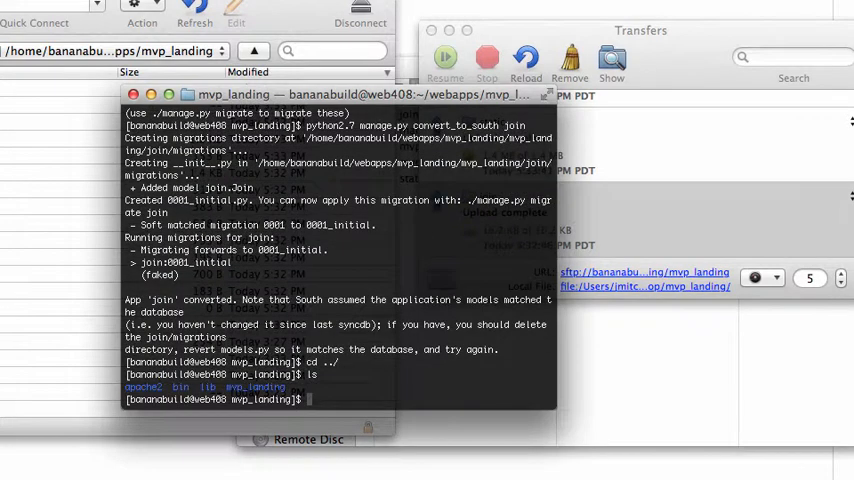
type("cd apache2")
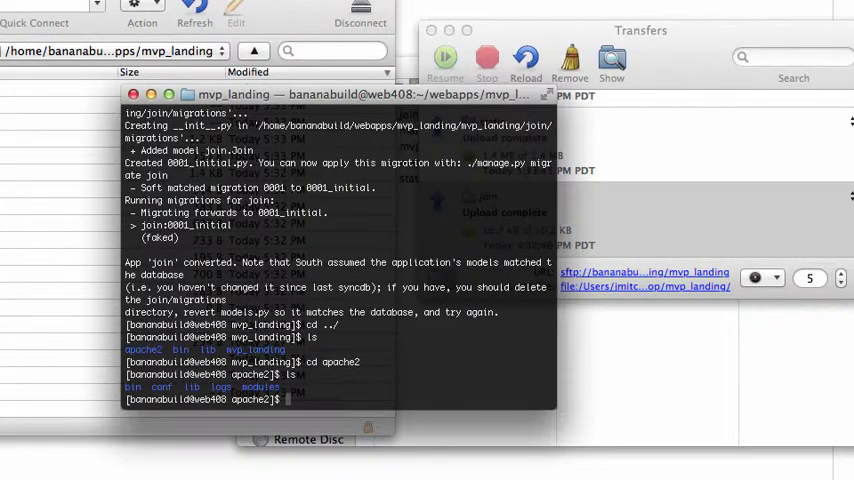
type("cd bin")
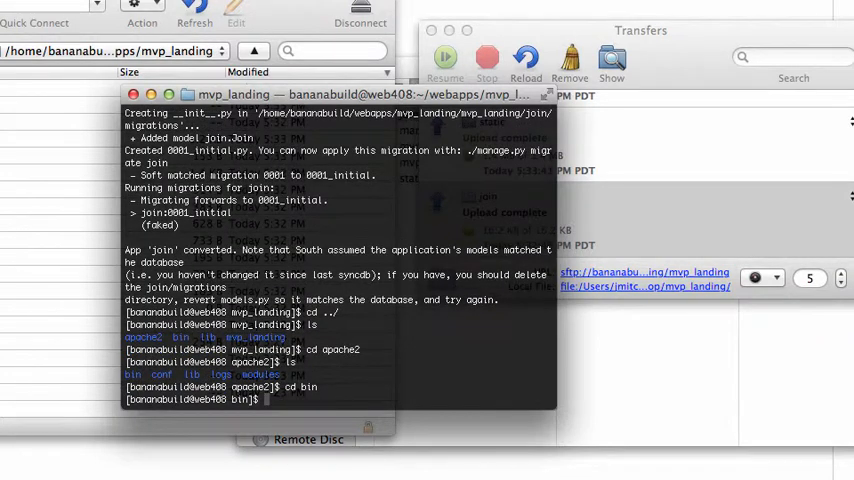
type("ls")
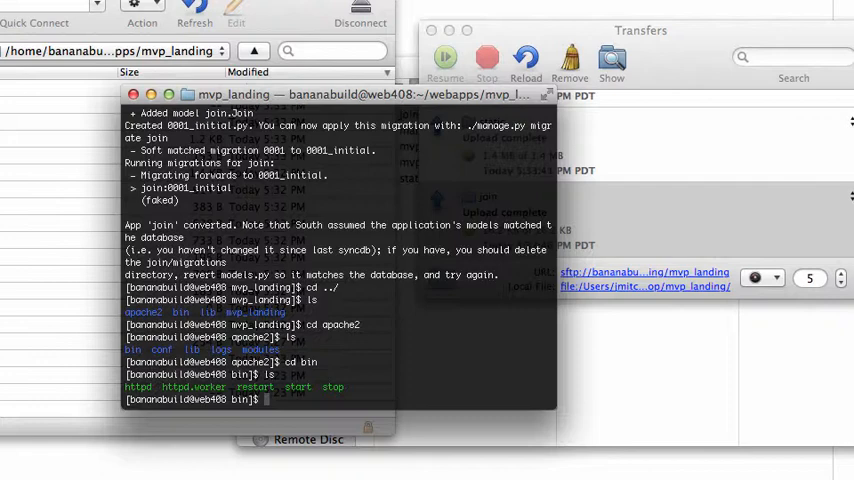
type(".")
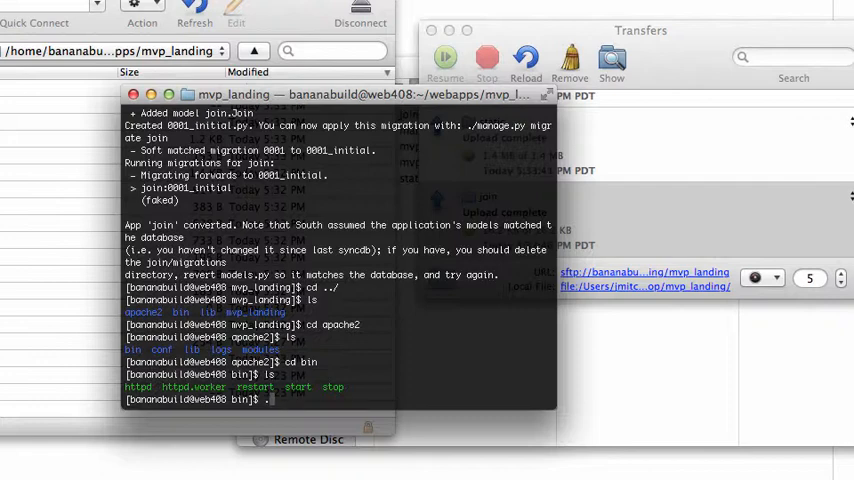
type("/restart")
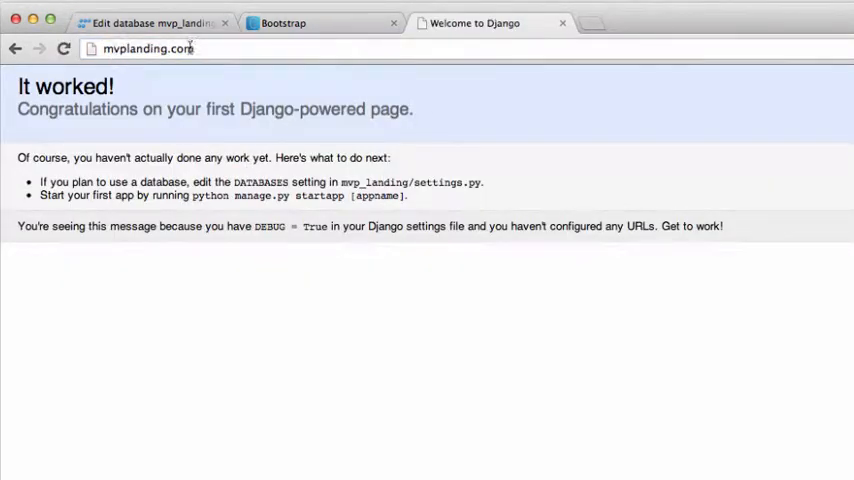
mouse_move(262, 92)
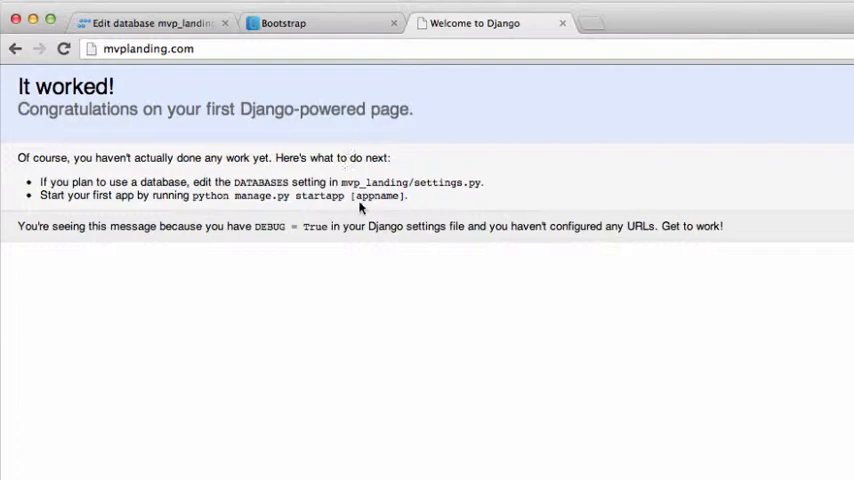
mouse_move(618, 225)
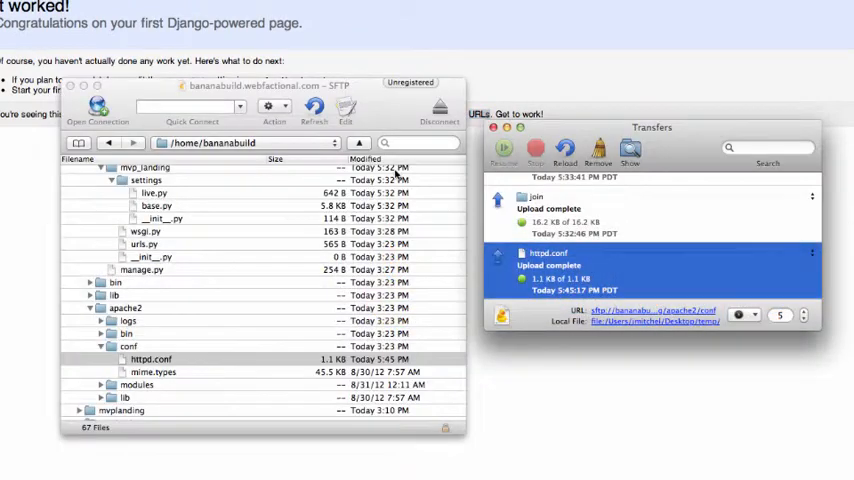
mouse_move(100, 268)
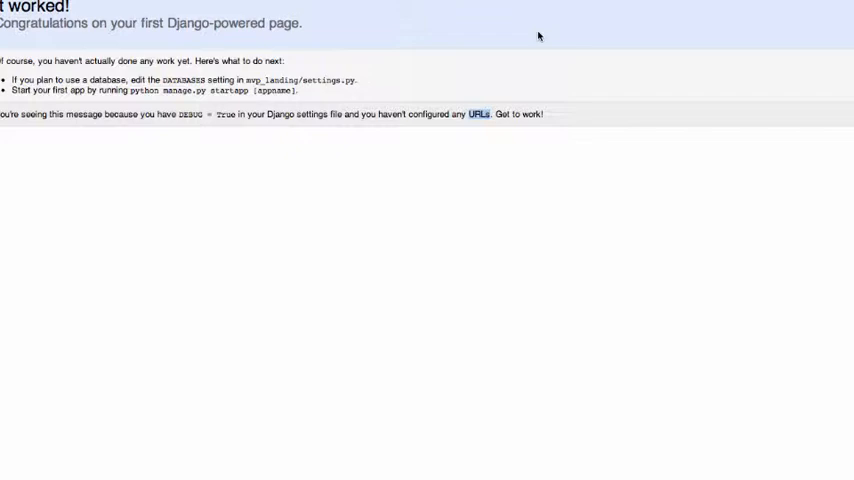
Step: Scroll the Cyberduck browser while the httpd.conf upload to apache2/conf completes
scroll("down", 3)
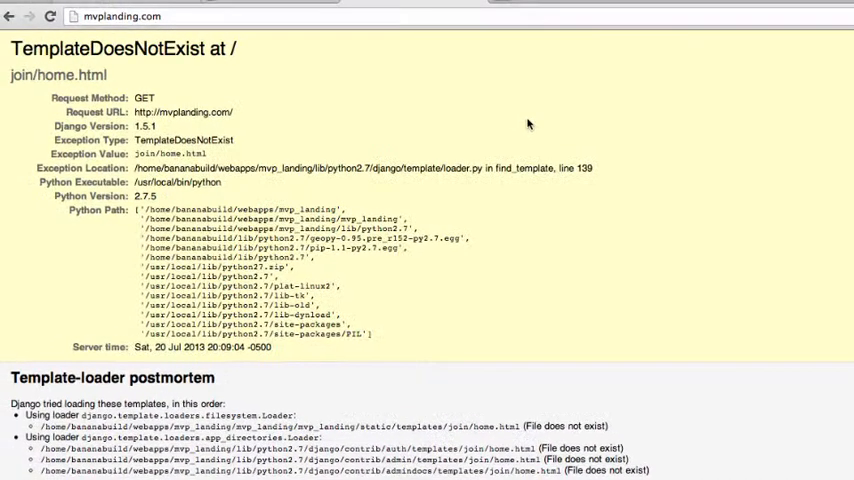
mouse_move(251, 138)
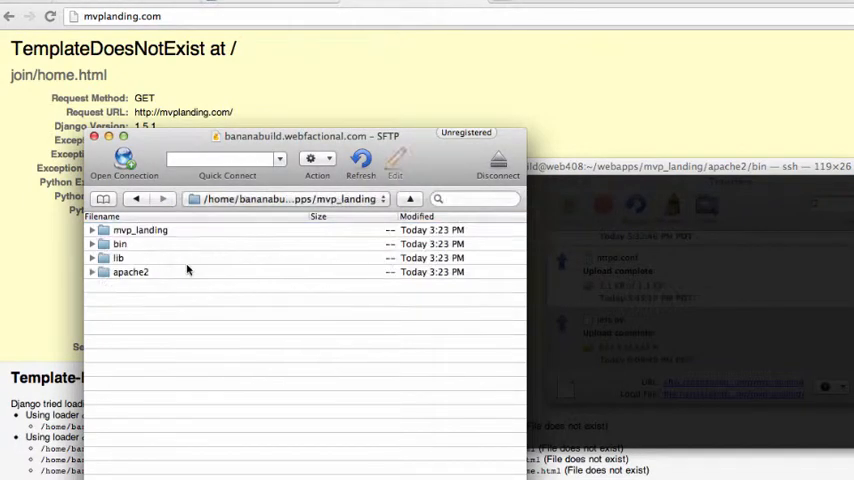
Step: Open the mvp_landing folder and expand static to reveal media, static, static-only and templates
left_click(140, 272)
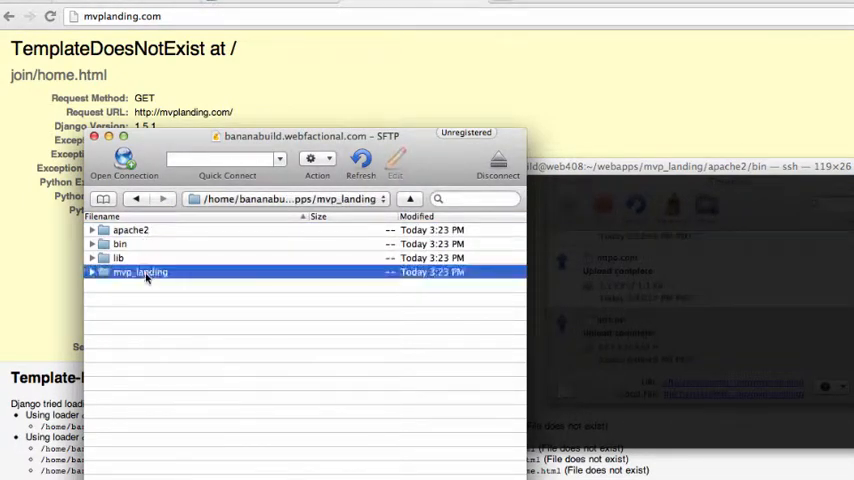
double_click(140, 272)
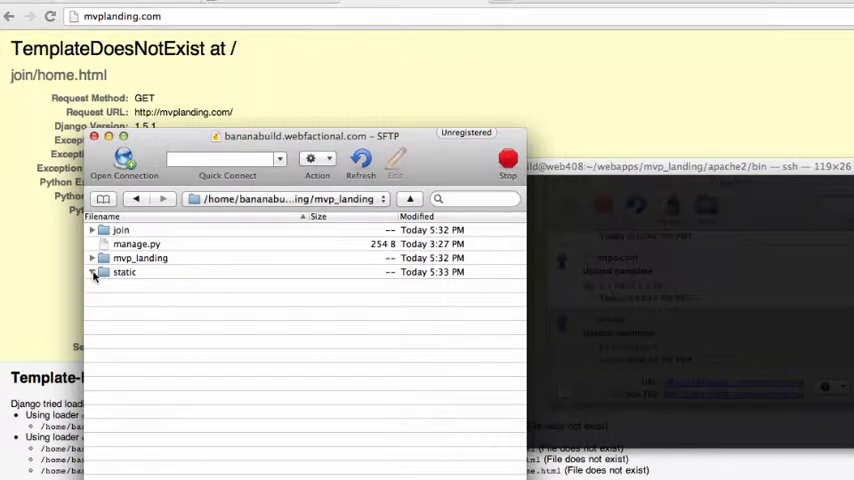
left_click(93, 272)
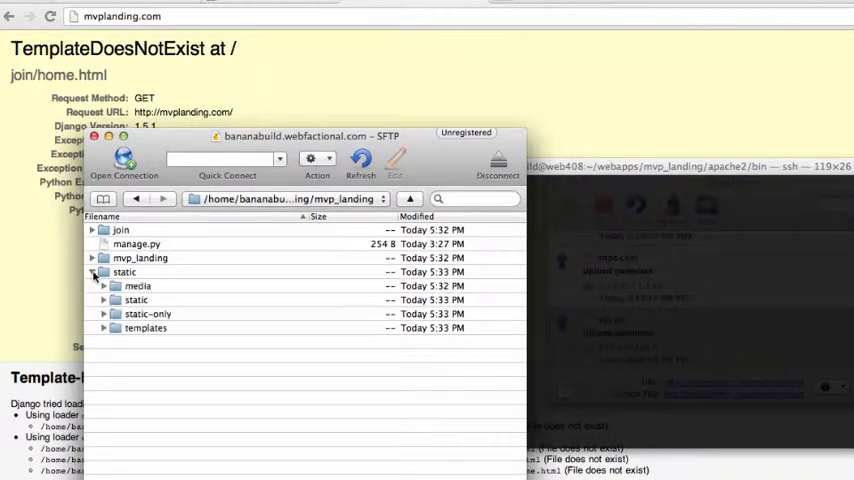
left_click(103, 313)
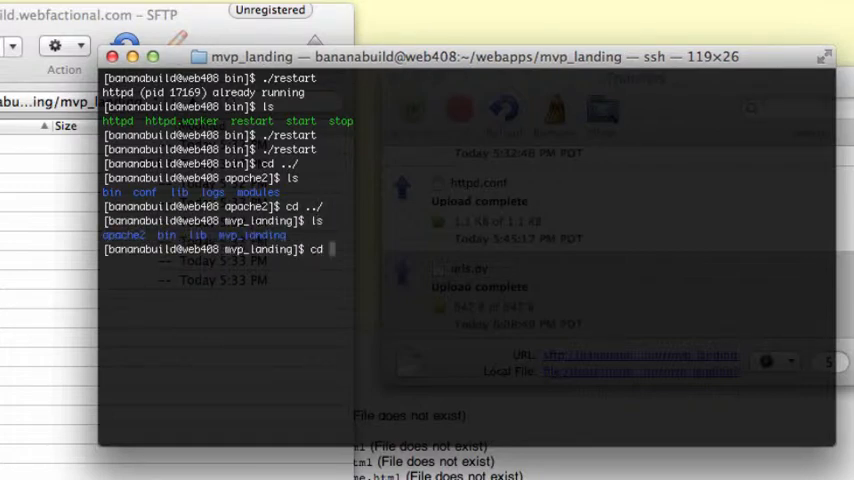
Step: In mvp_landing, run python2.7 manage.py collectstatic, confirm yes, and rerun it after the OSError
type("mvp_landing")
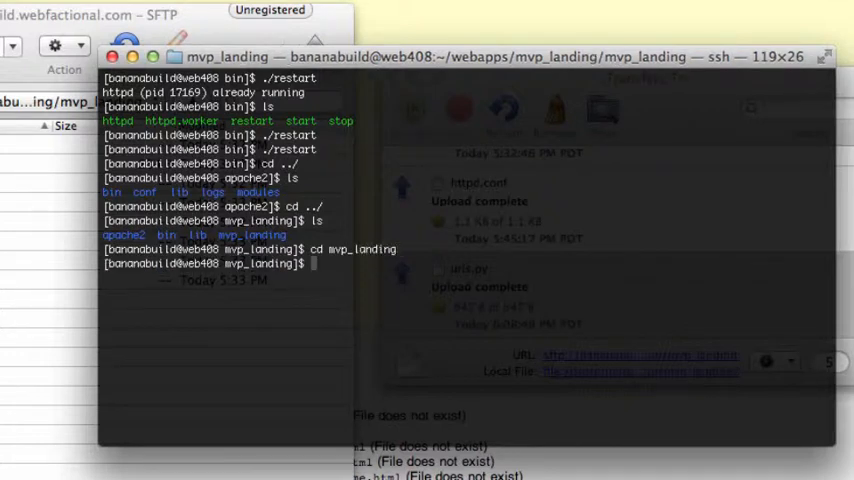
type("python2.7")
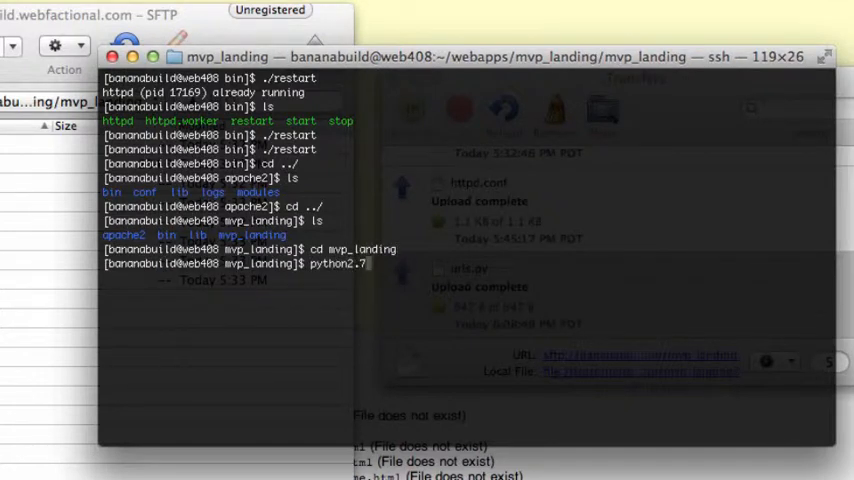
type("manage.py collectstatic")
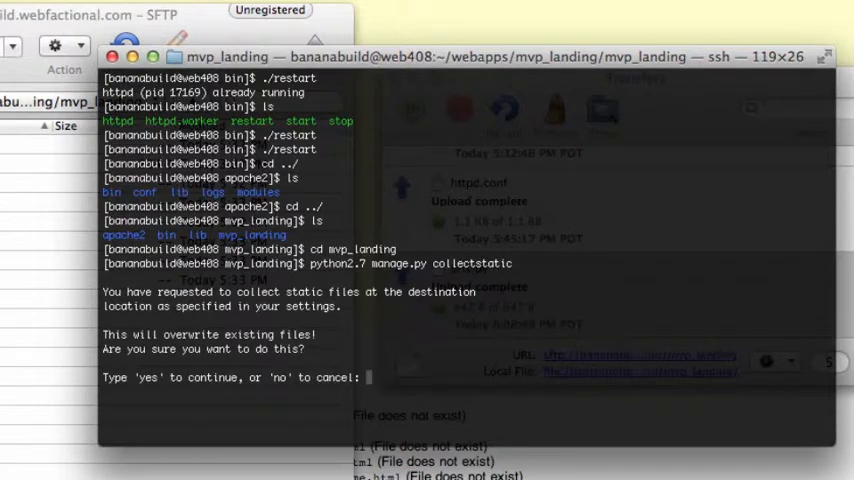
type("yes")
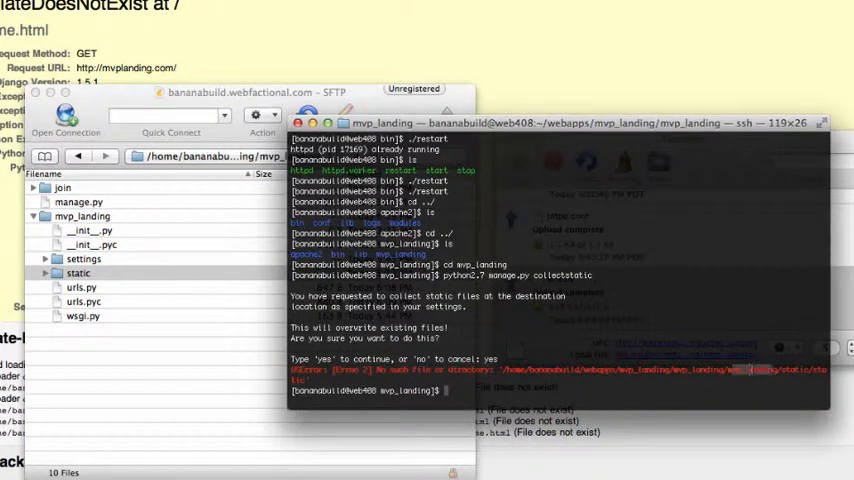
type("python2.7 manage.py collectstatic")
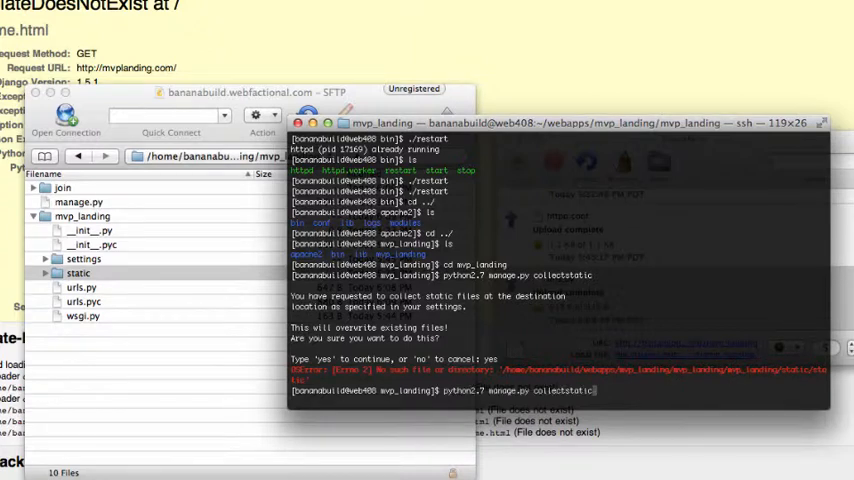
key("Return")
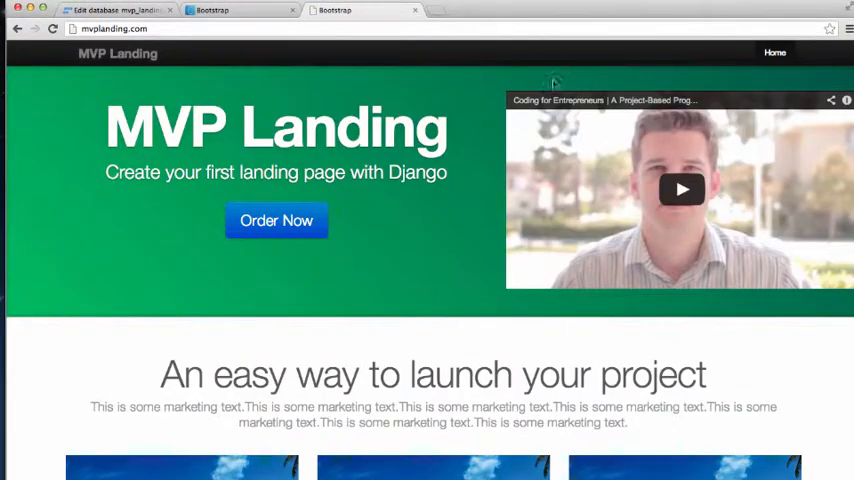
Step: Scroll the styled MVP Landing homepage, then go to /admin and log in
scroll("down", 3)
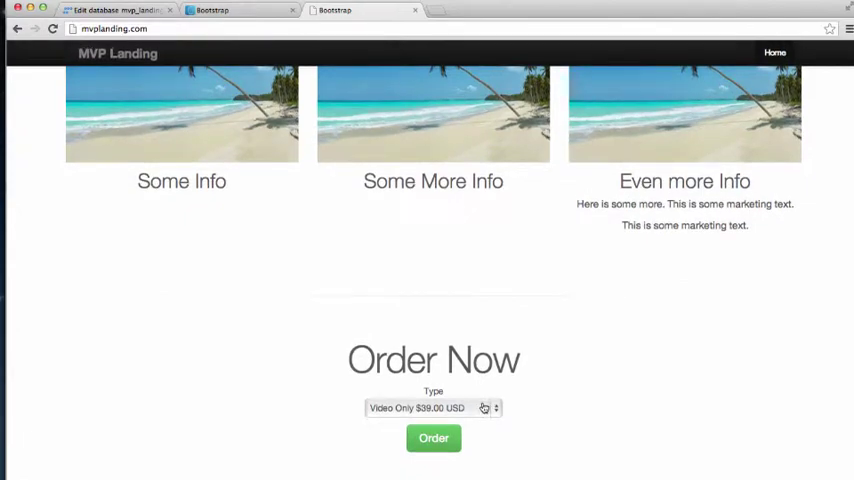
scroll("up", 3)
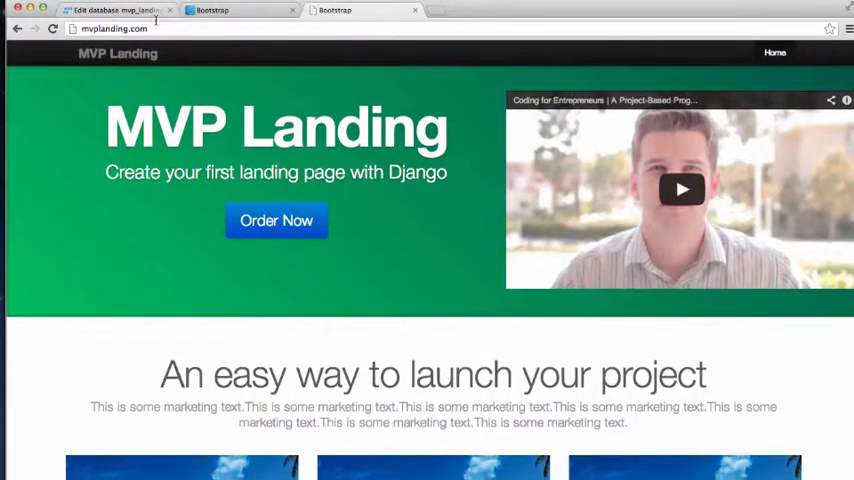
type("/admin/")
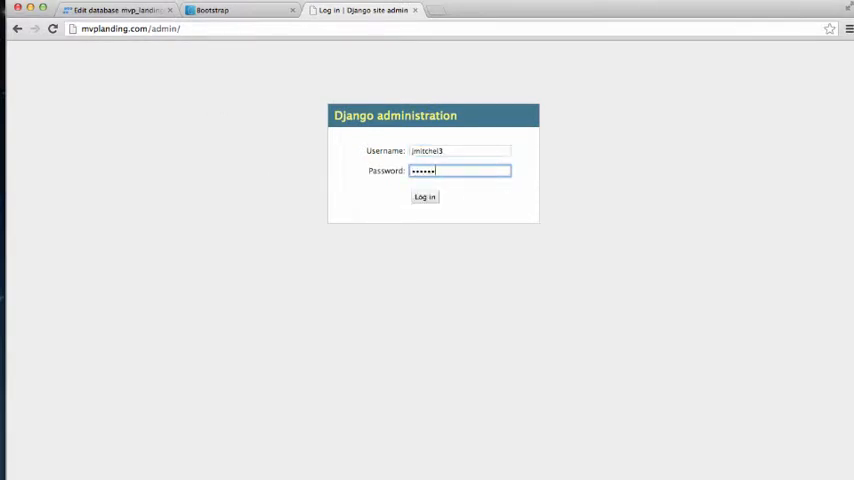
left_click(424, 196)
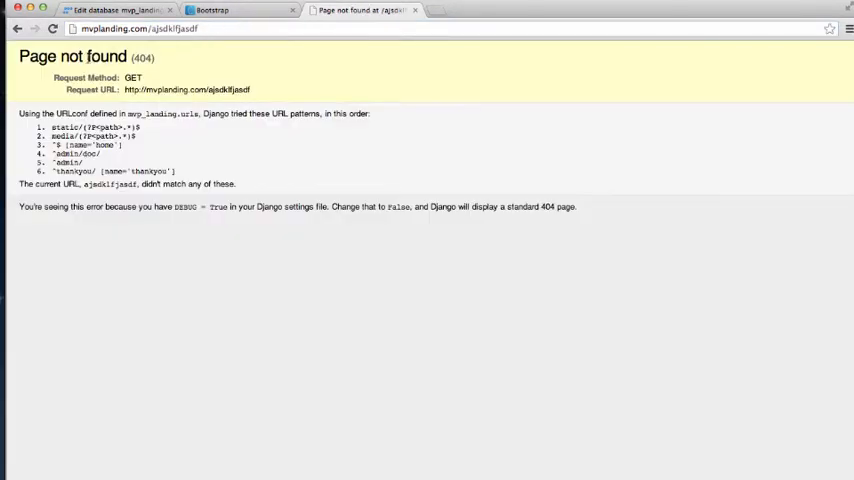
mouse_move(238, 68)
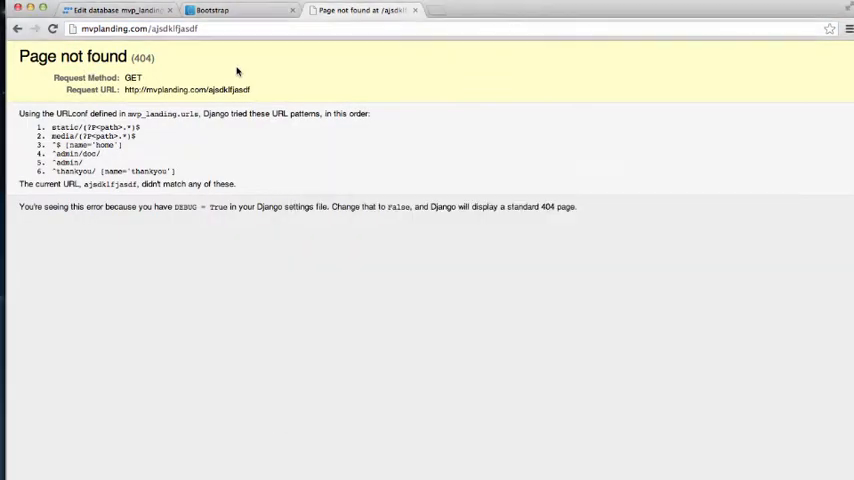